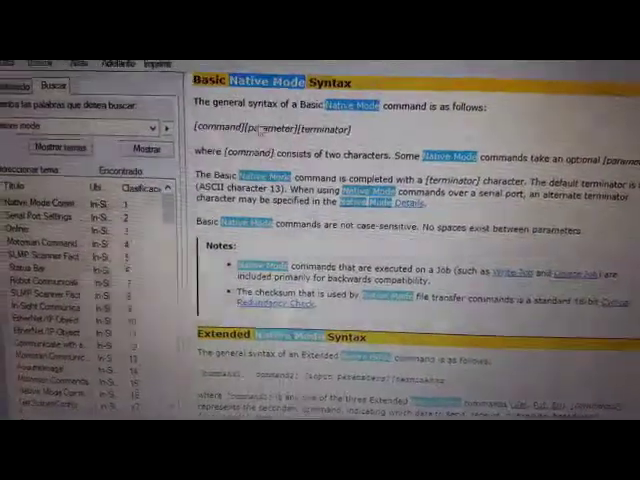
- Use HyperTerminal's Archivo > Abrir to list the saved com.ht and telnet.ht sessions
{"action": "scroll", "scroll_direction": "down", "scroll_amount": 3}
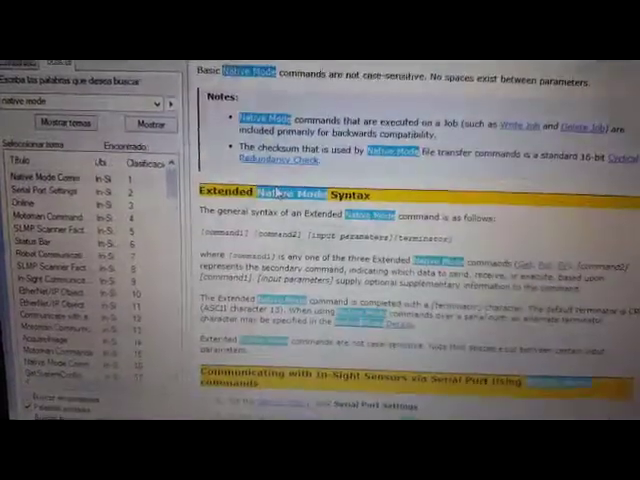
{"action": "scroll", "scroll_direction": "down", "scroll_amount": 3}
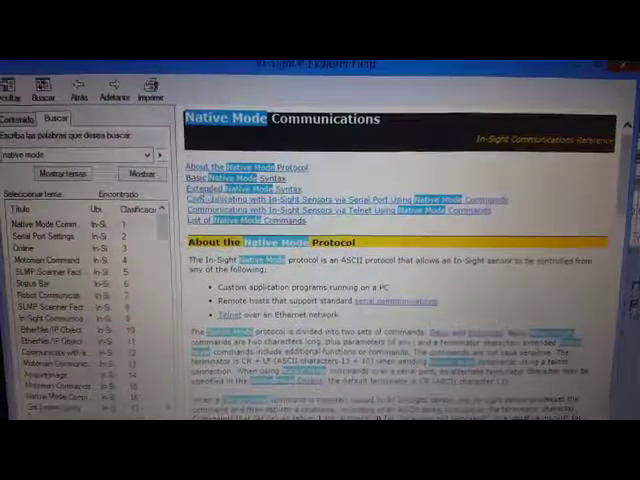
{"action": "scroll", "scroll_direction": "down", "scroll_amount": 3}
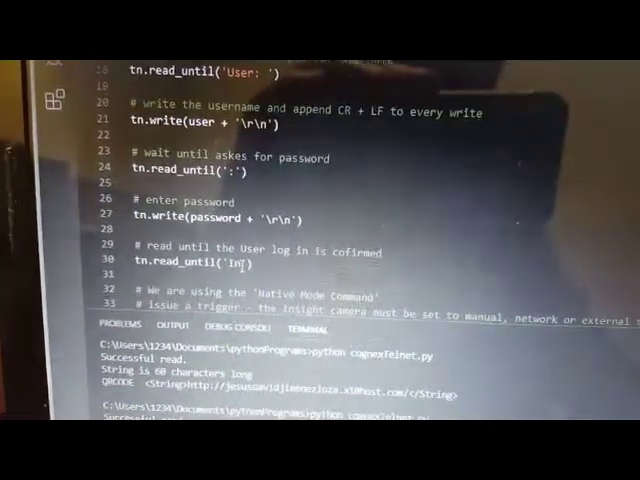
{"action": "scroll", "scroll_direction": "down", "scroll_amount": 3}
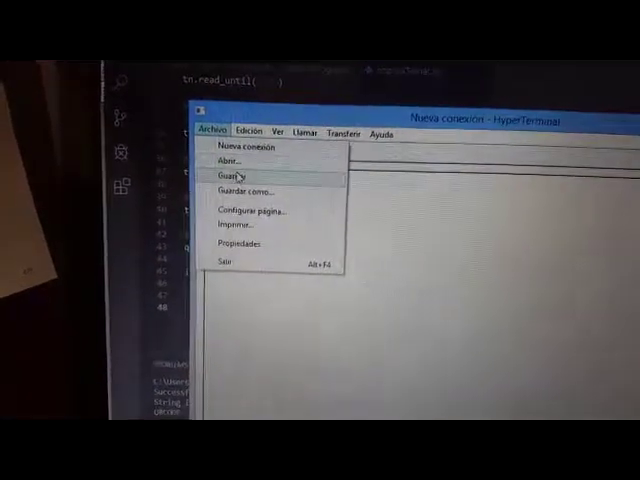
{"action": "left_click", "coordinate": [229, 161]}
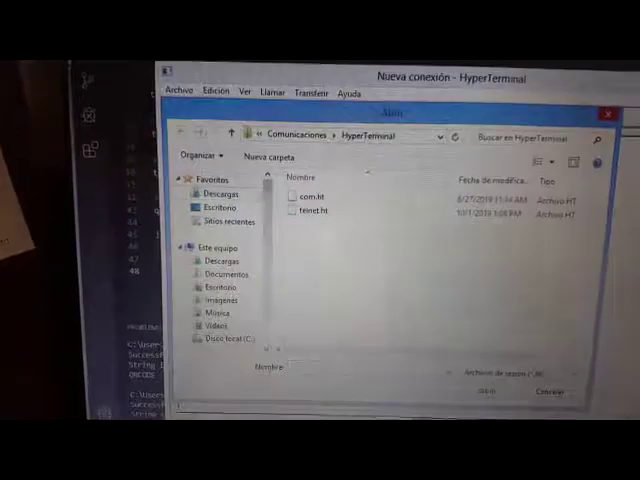